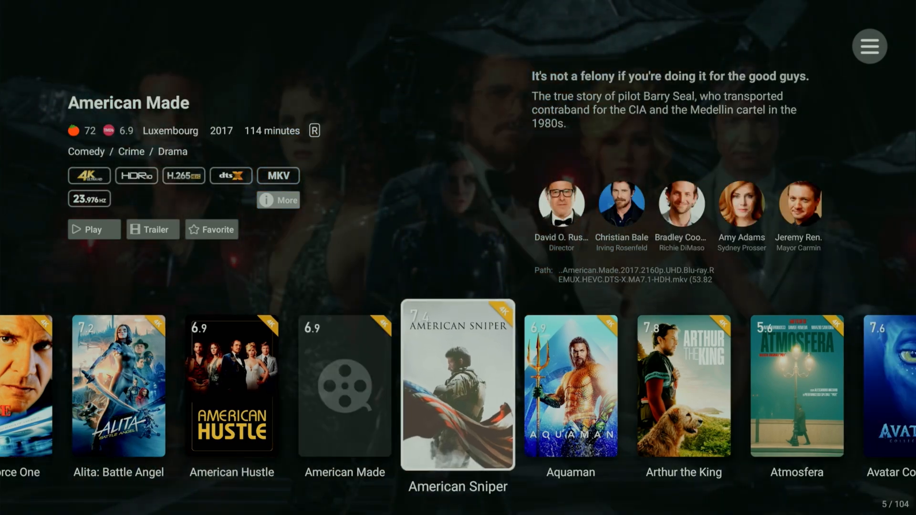
# - Browse across the Poster Wall movies before returning to the home launcher
pyautogui.hscroll(3)
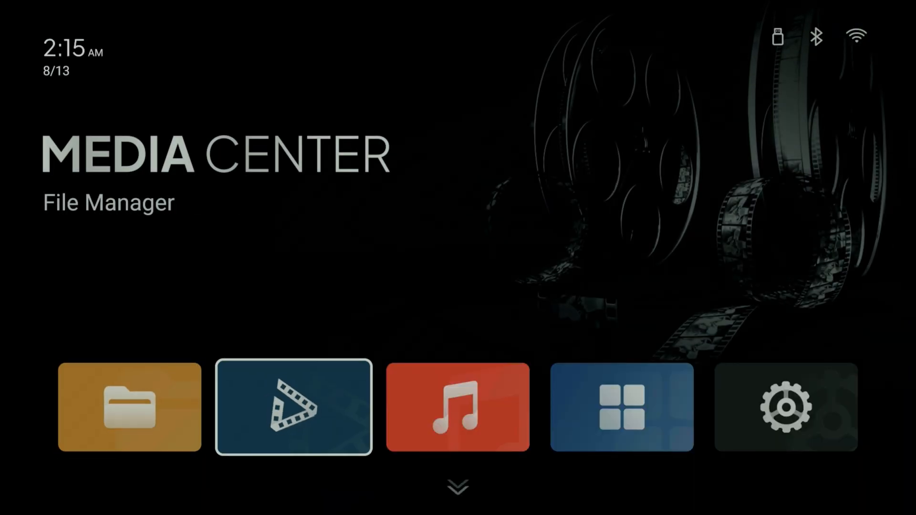
pyautogui.click(457, 407)
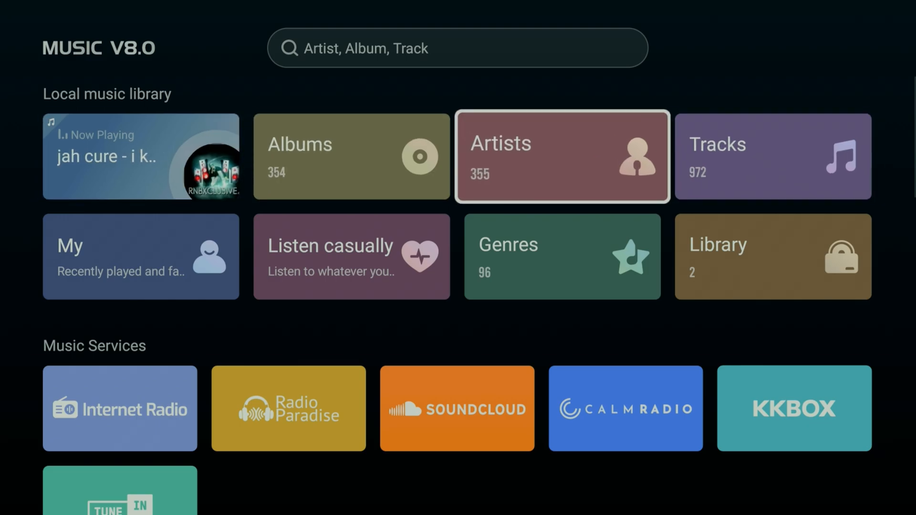
pyautogui.click(141, 156)
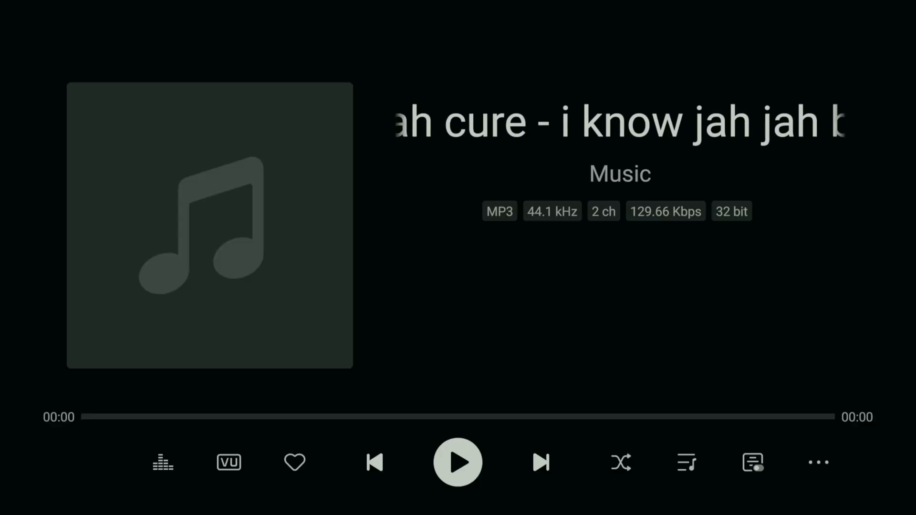
pyautogui.click(457, 462)
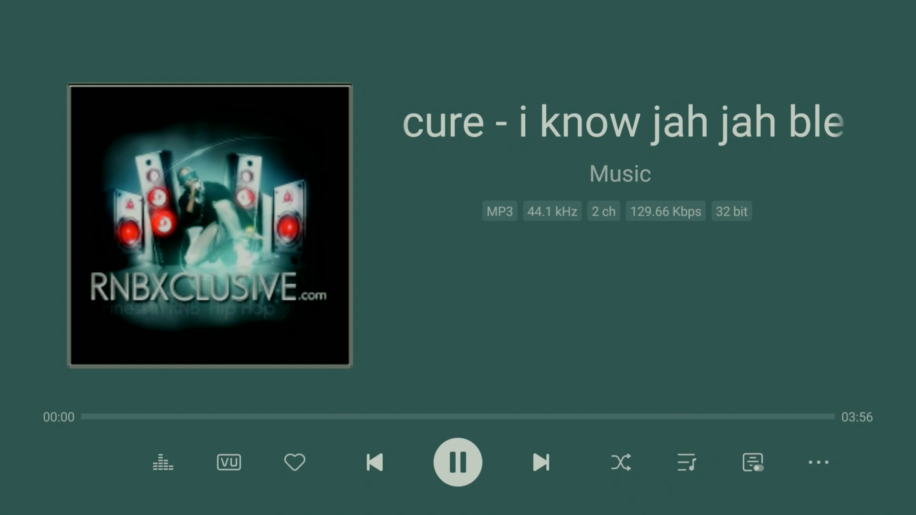
pyautogui.click(228, 462)
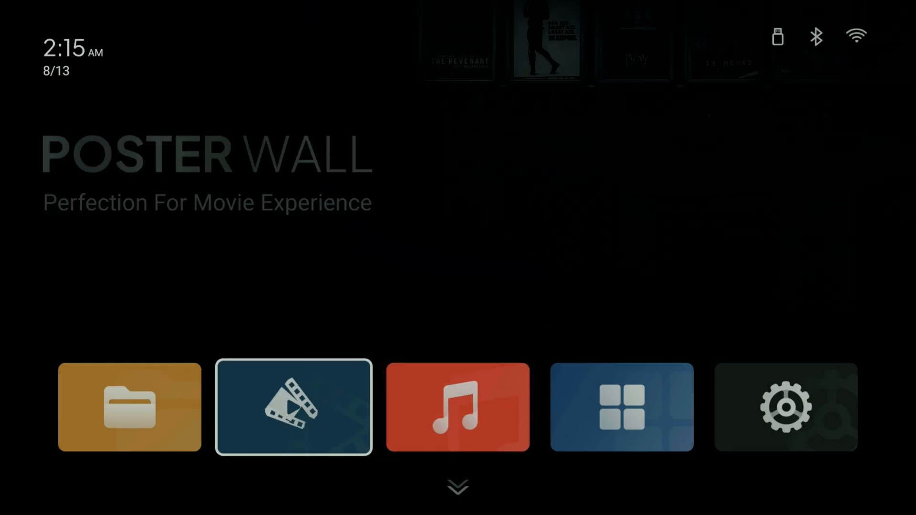
pyautogui.click(293, 407)
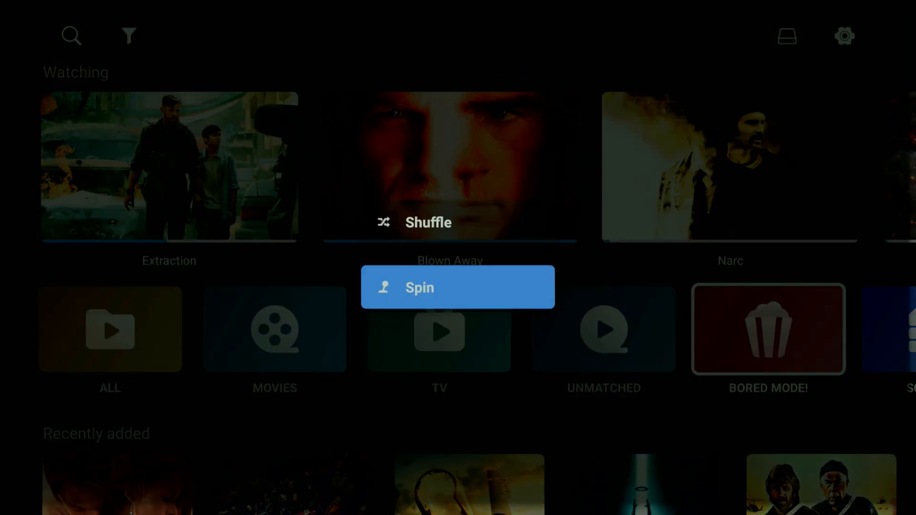
pyautogui.click(457, 287)
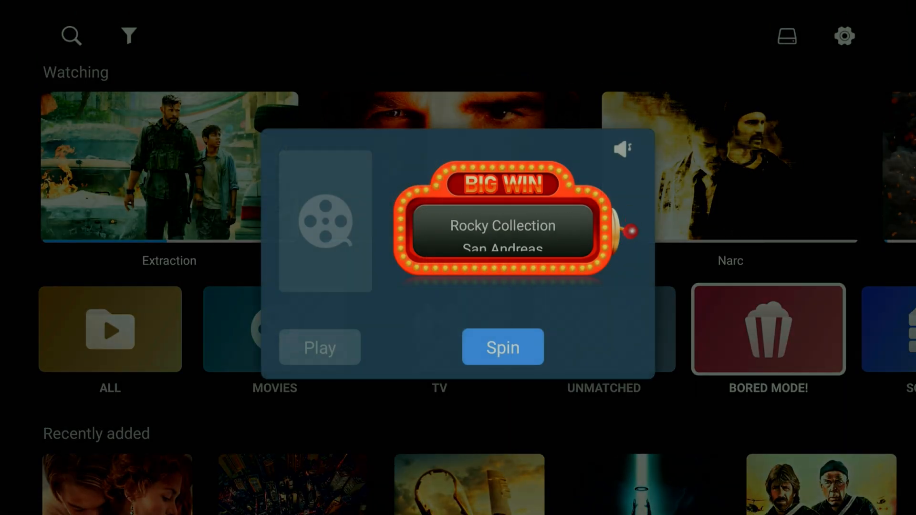
pyautogui.click(503, 347)
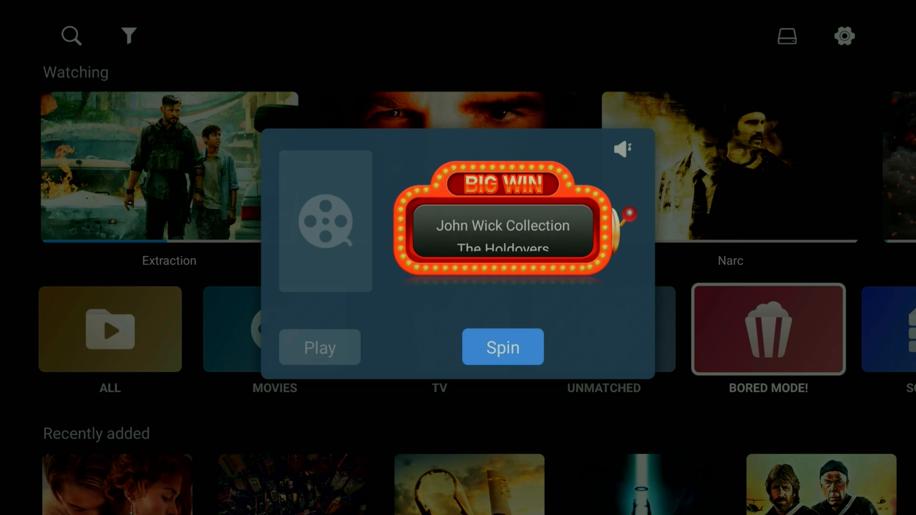
pyautogui.click(502, 347)
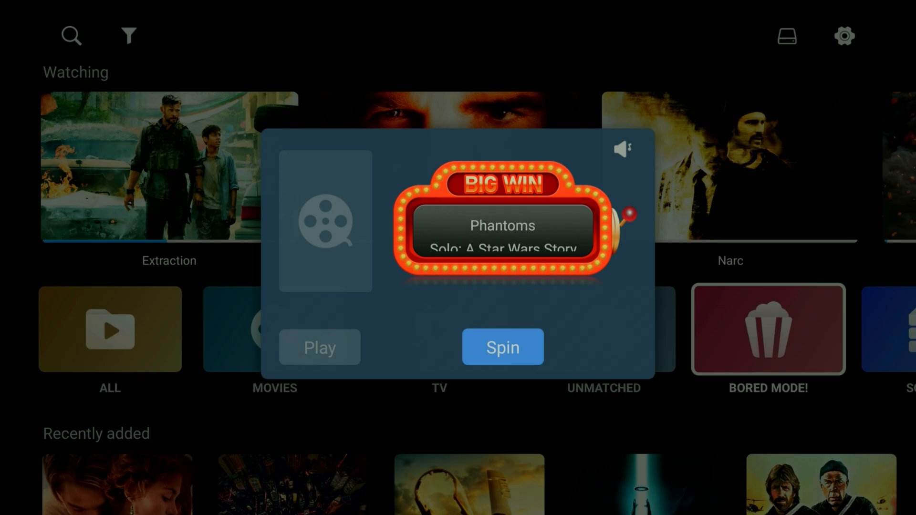
pyautogui.click(502, 348)
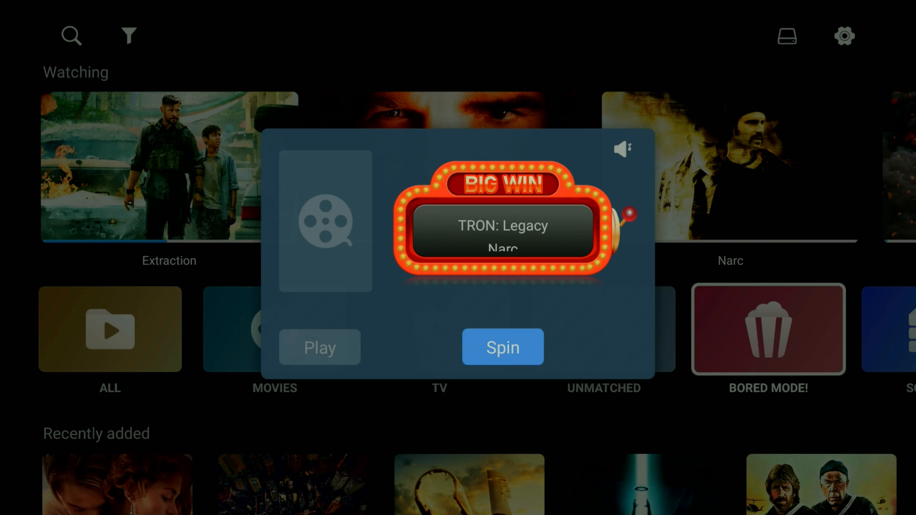
pyautogui.click(502, 346)
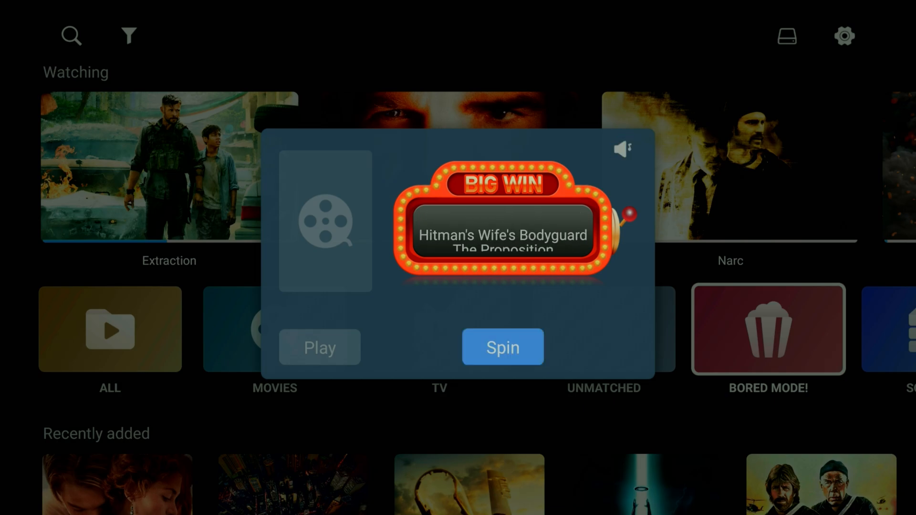
pyautogui.click(500, 346)
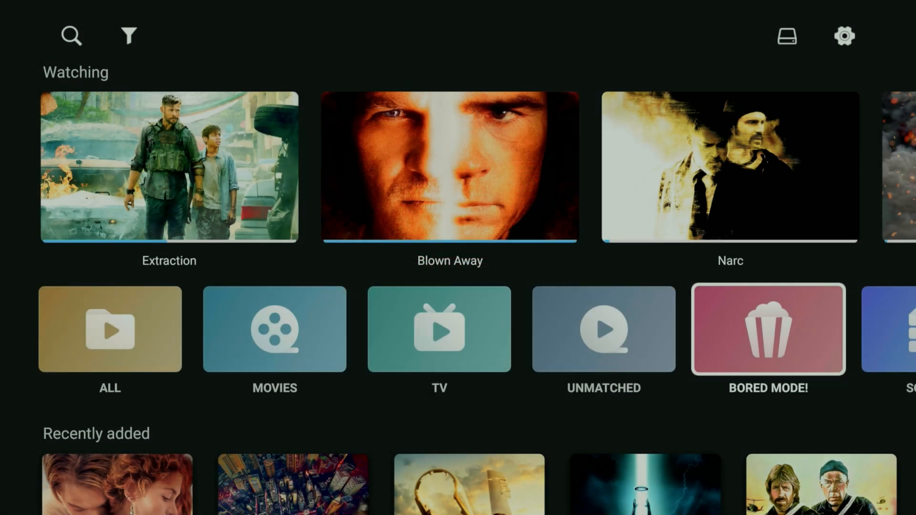
pyautogui.click(842, 36)
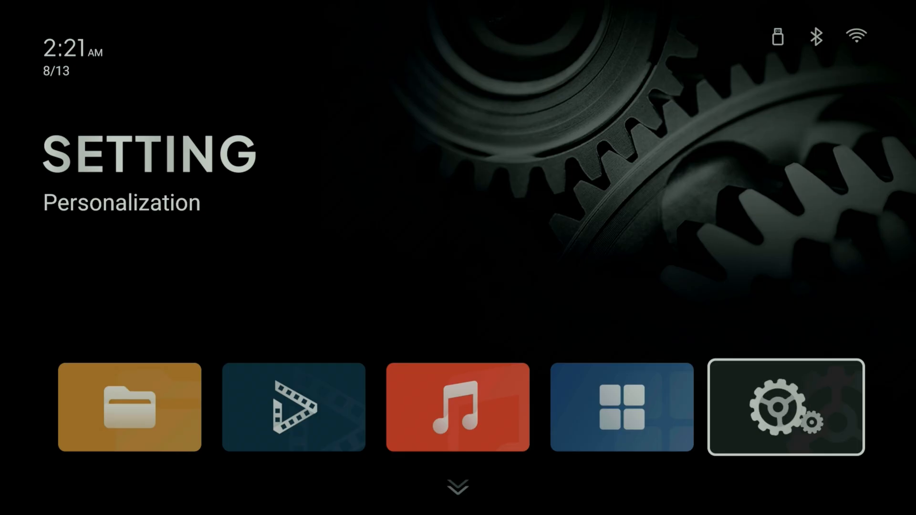
# - Enter Zidoo Settings from the launcher's settings section
pyautogui.click(457, 408)
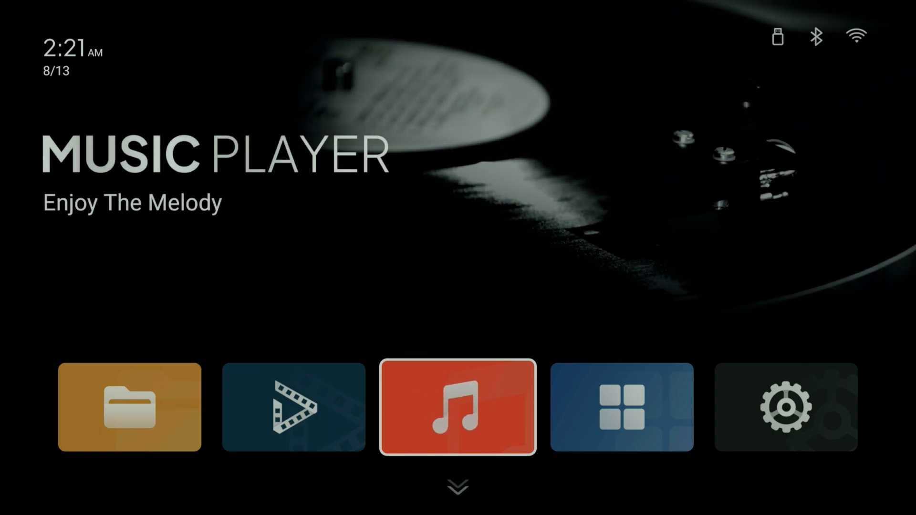
pyautogui.click(785, 407)
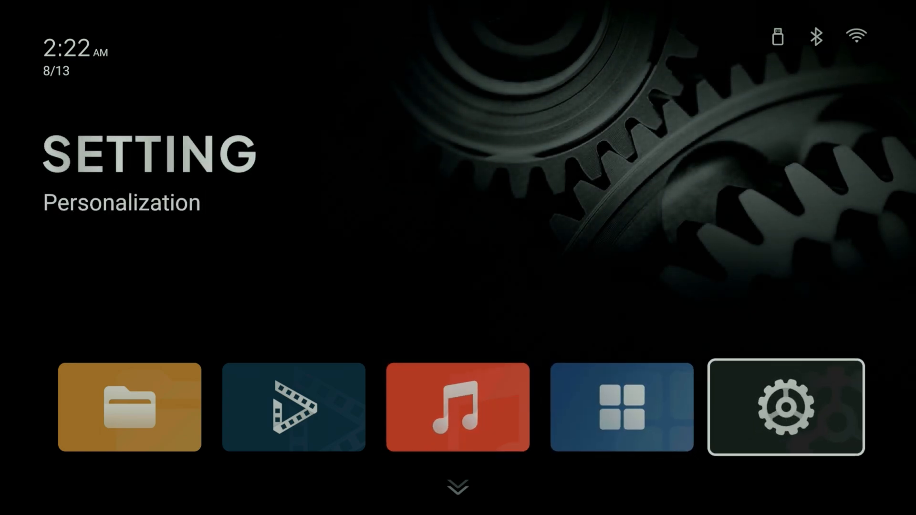
pyautogui.click(785, 407)
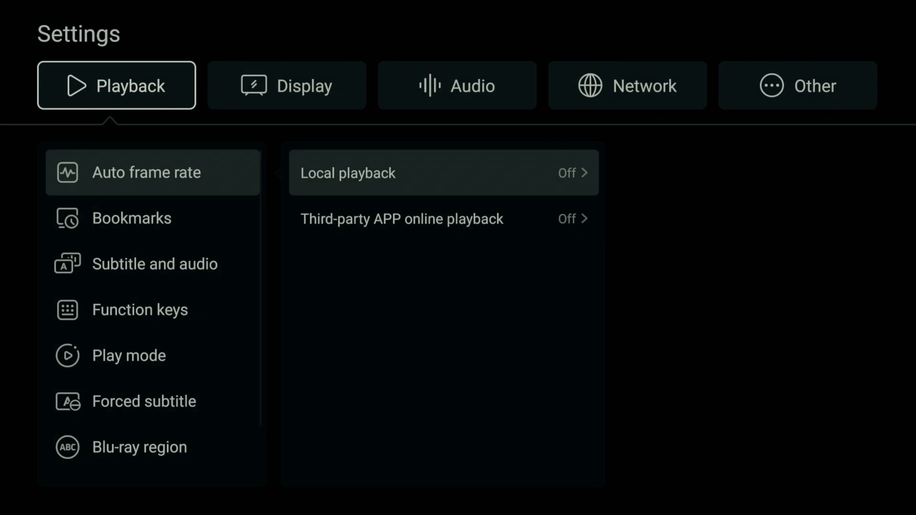
# - Browse the Audio and Network settings and land on Other with the Upgrade section
pyautogui.click(457, 85)
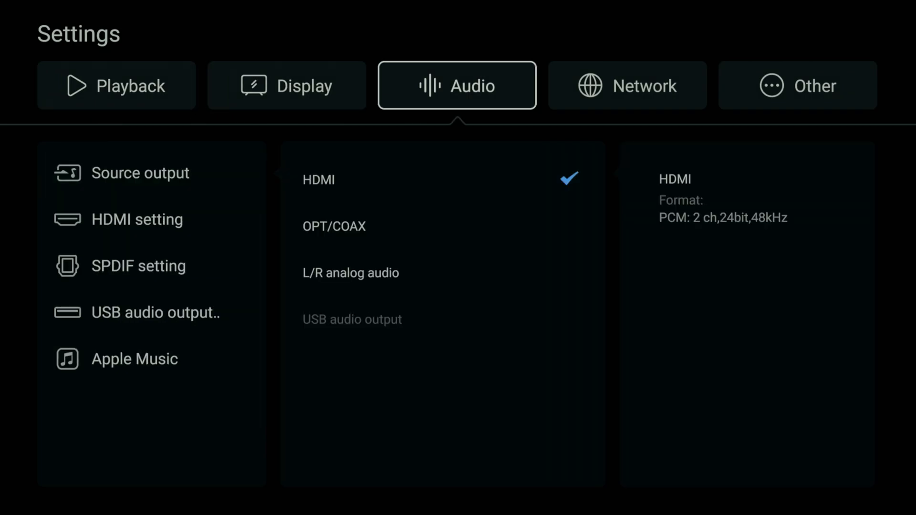
pyautogui.click(627, 85)
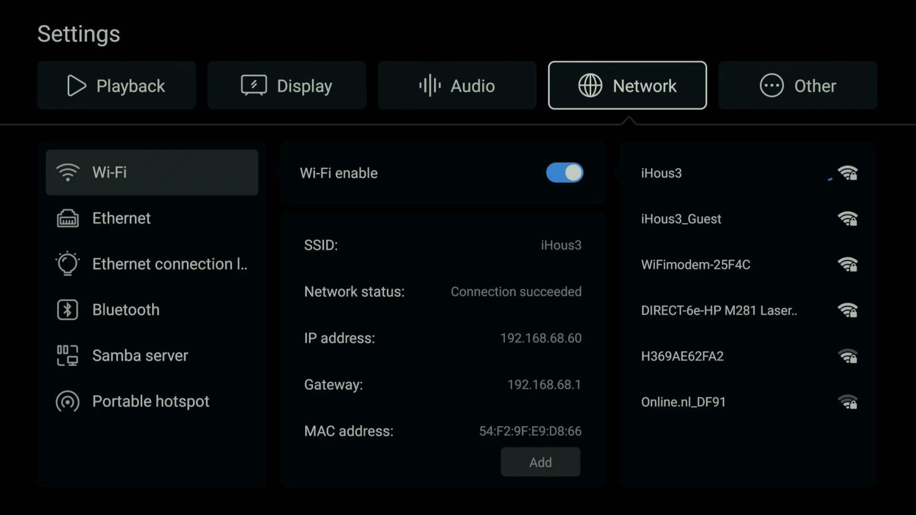
pyautogui.click(797, 85)
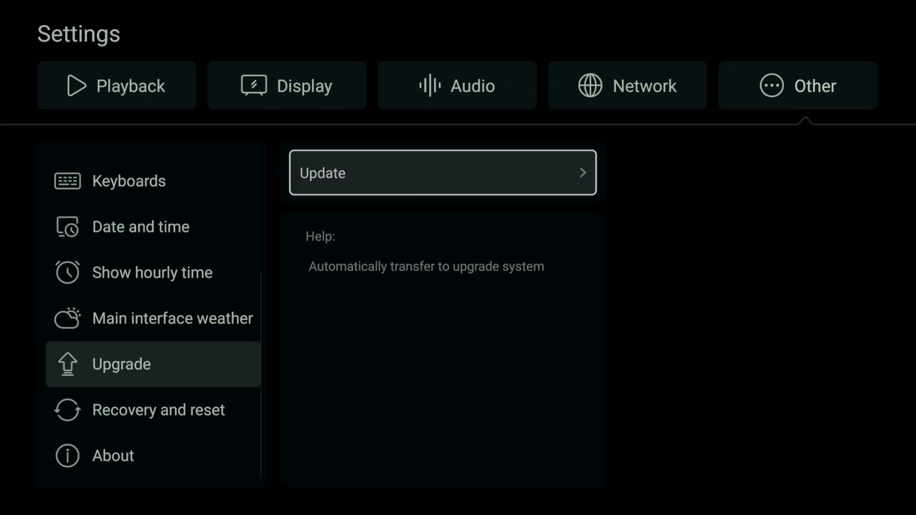
# - Start a USB firmware update from the chosen upgrade file, now Copying at 0%
pyautogui.click(442, 172)
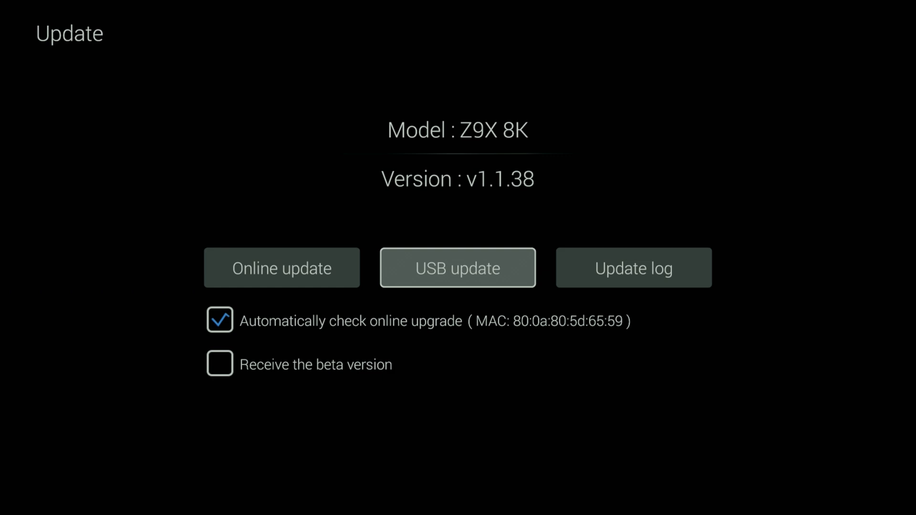
pyautogui.click(457, 267)
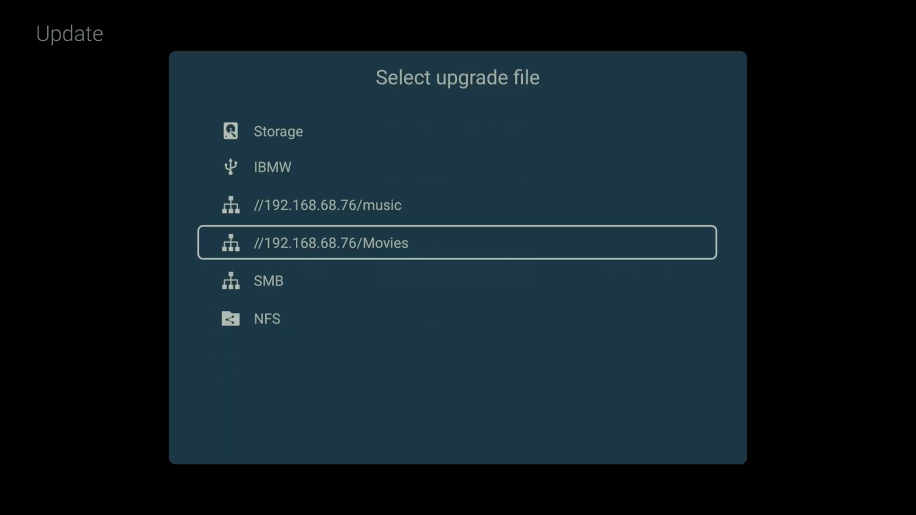
pyautogui.click(327, 204)
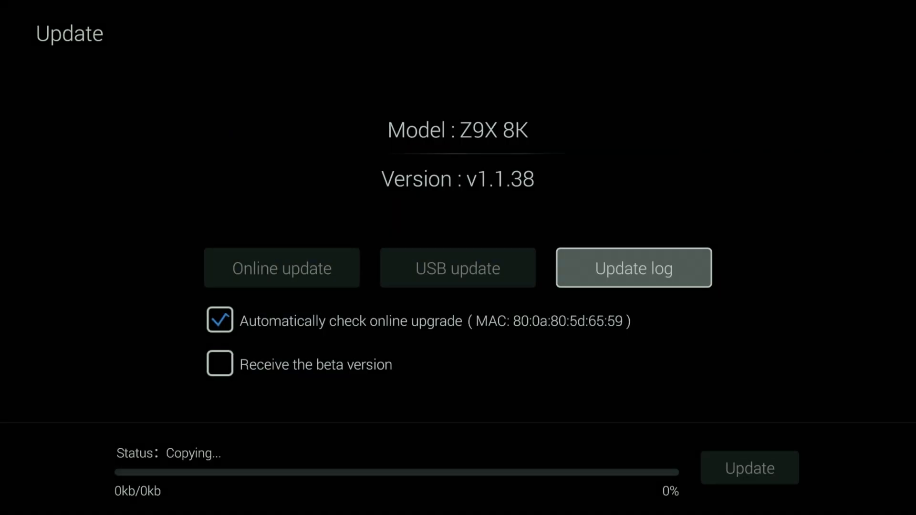
# - Leave the update screen for the launcher home showing the APPS section
pyautogui.click(748, 467)
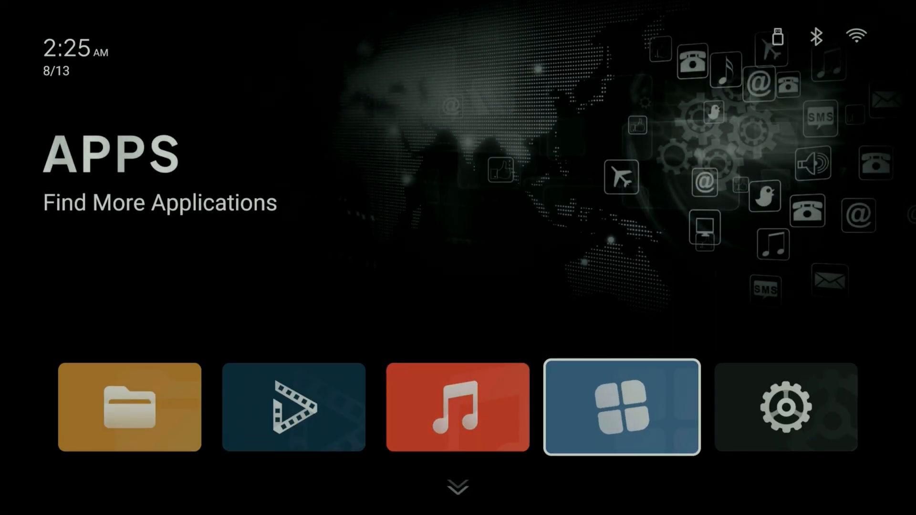
# - Launch Play Store from the apps list and select the Google sign-in email field
pyautogui.click(620, 406)
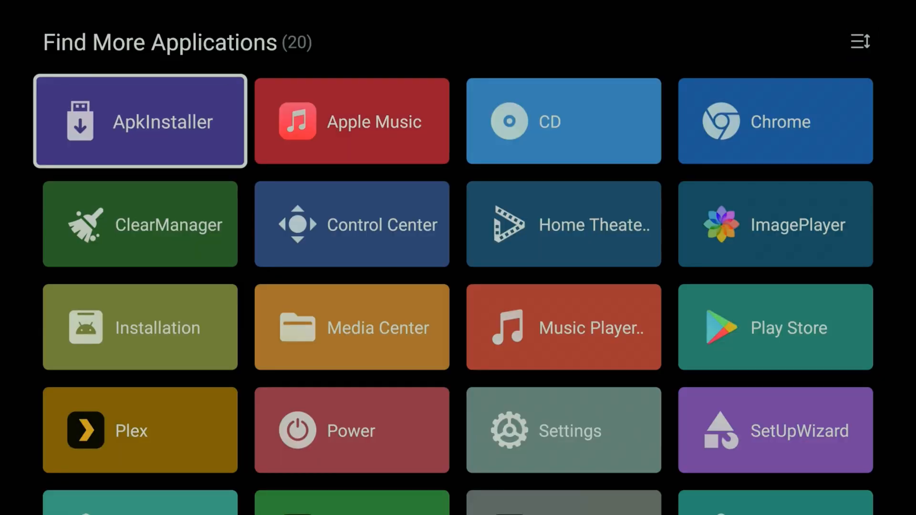
pyautogui.scroll(-3)
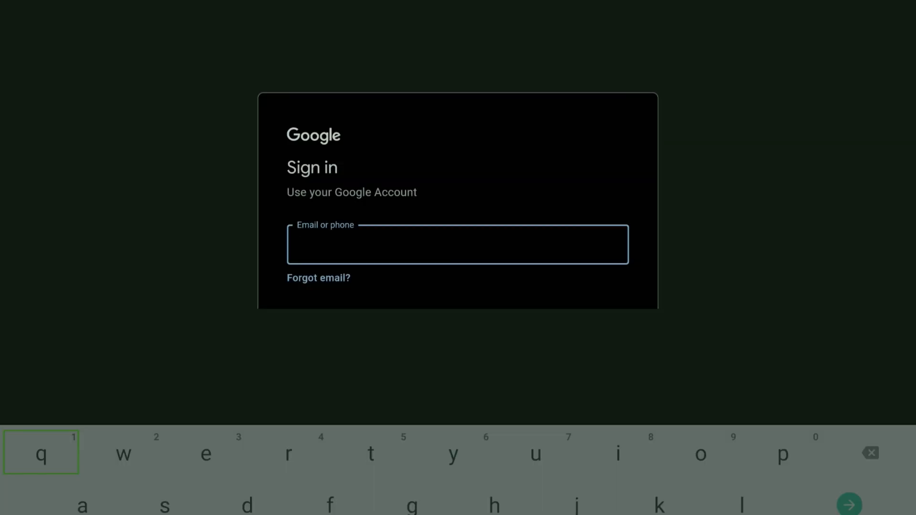
pyautogui.click(457, 244)
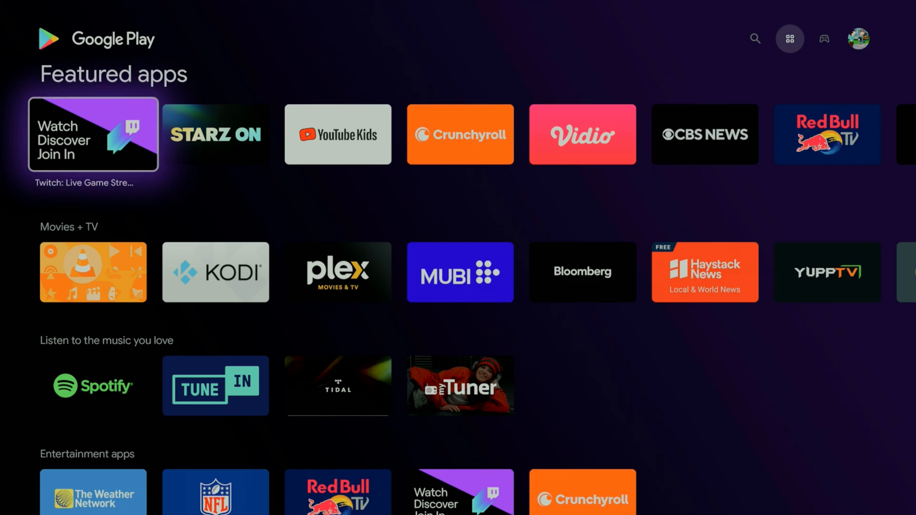
# - Install Kodi from the Movies + TV row and back out of its page
pyautogui.scroll(-3)
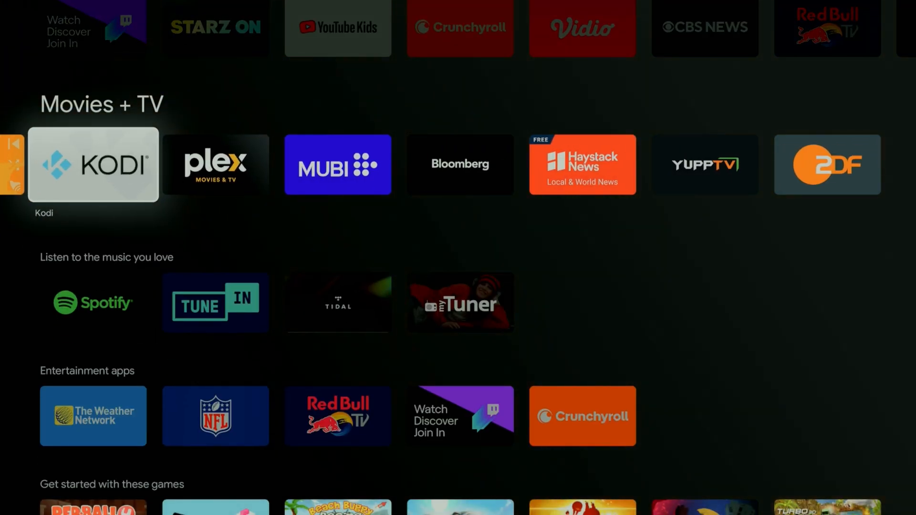
pyautogui.click(93, 164)
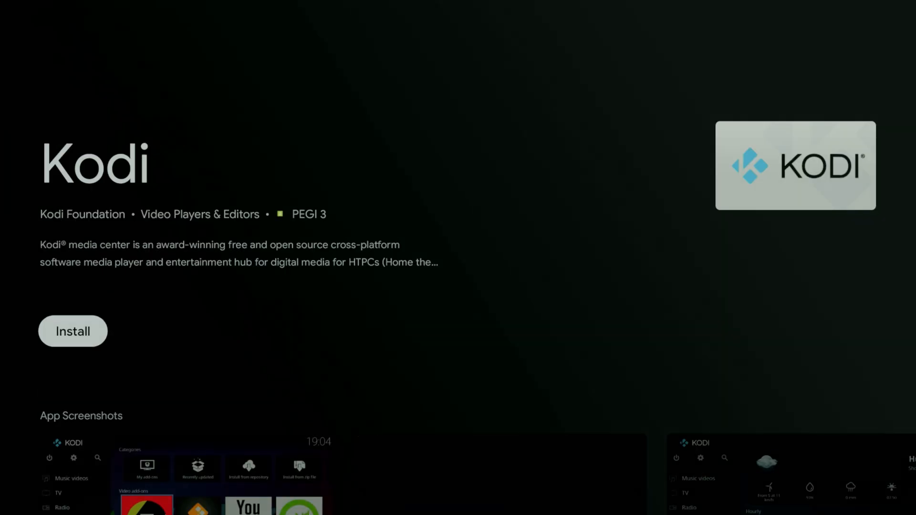
pyautogui.click(73, 331)
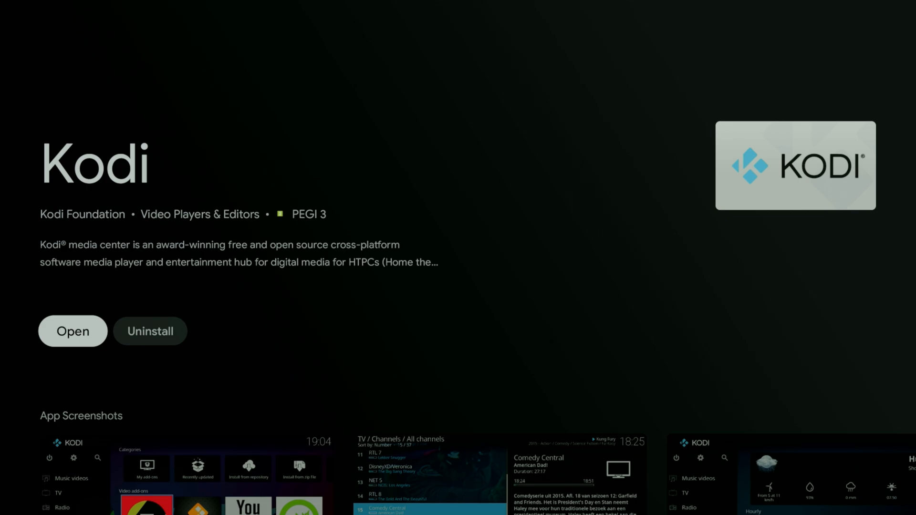
pyautogui.press('back')
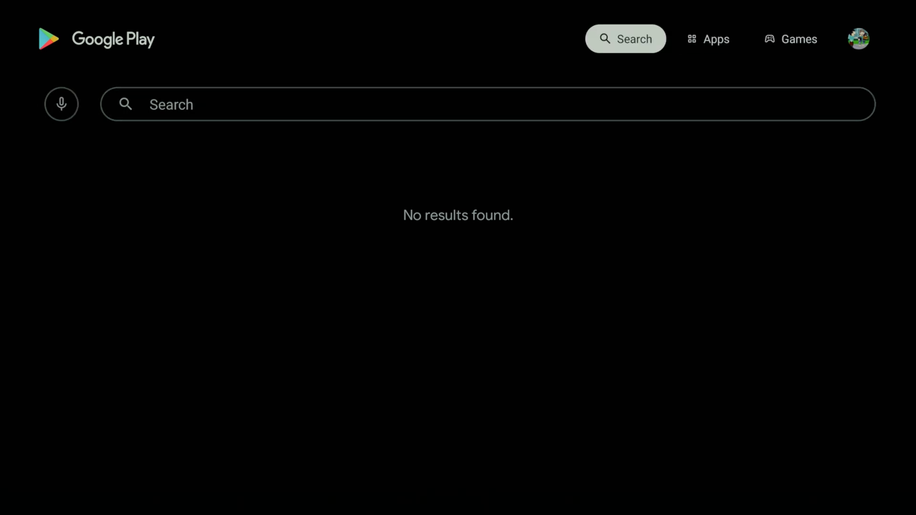
# - Search for YouTube and launch YouTube for Android TV from the results
pyautogui.click(61, 104)
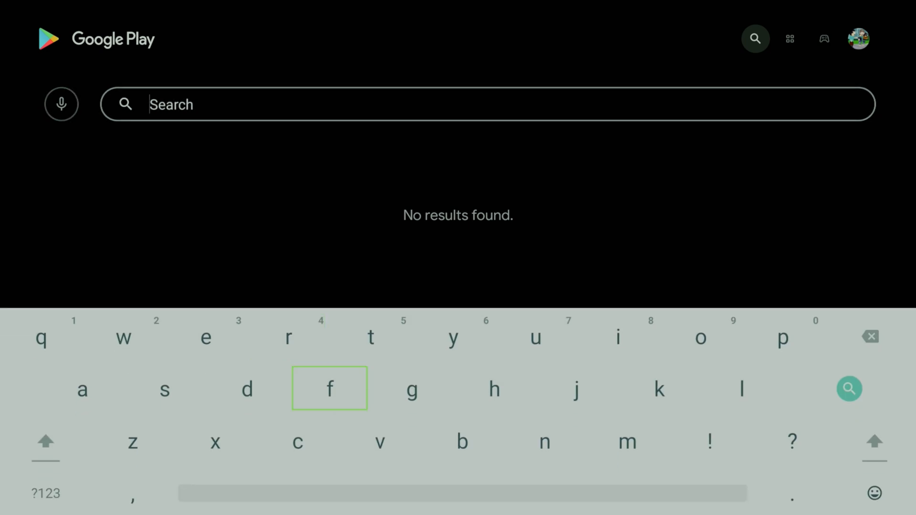
pyautogui.moveTo(453, 336)
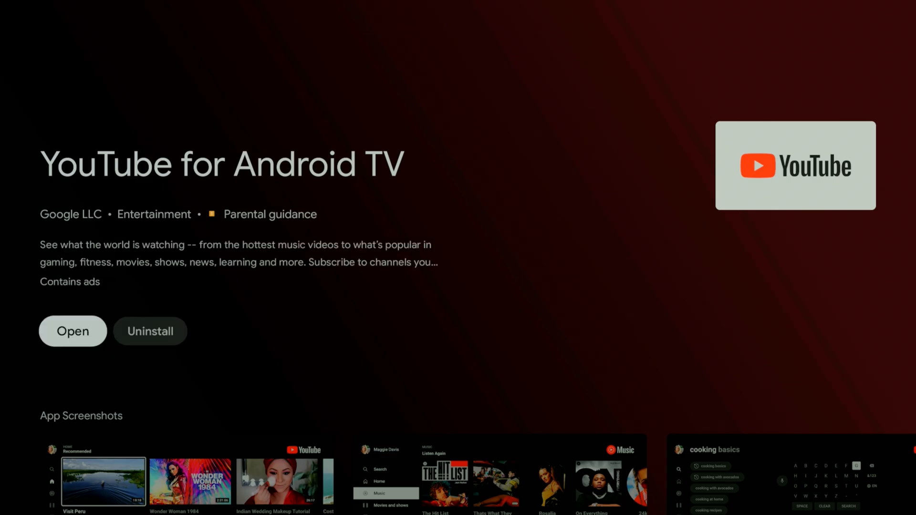
pyautogui.click(73, 331)
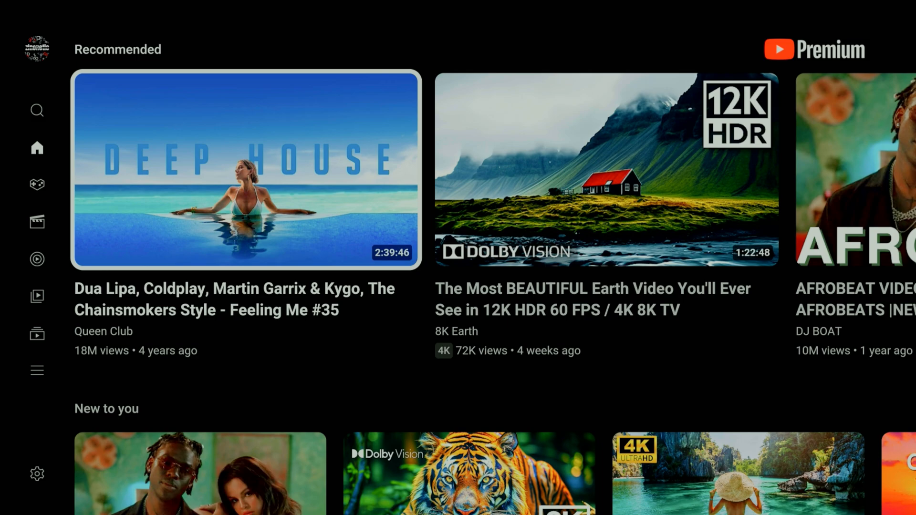
# - Play 'The Most BEAUTIFUL Earth Video' 12K HDR from Recommended and show player controls
pyautogui.click(605, 170)
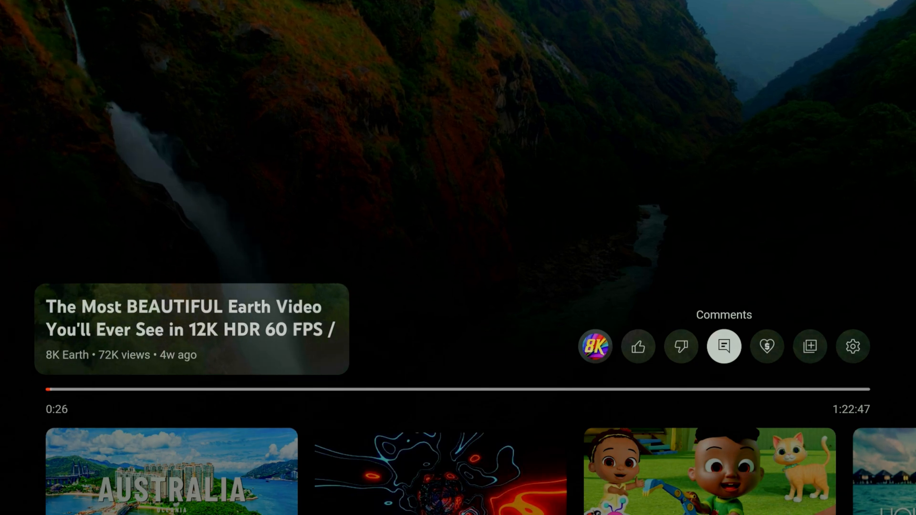
pyautogui.click(851, 345)
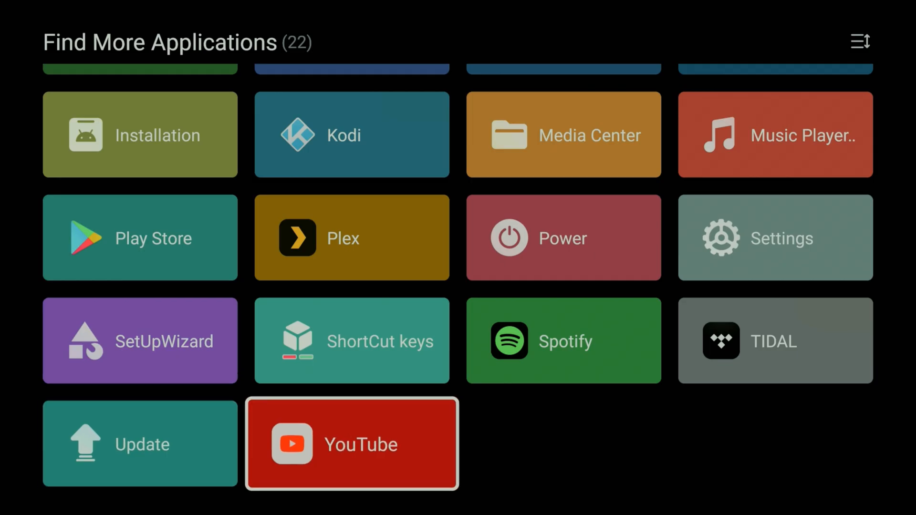
# - Return to the APPS home and reopen the full installed-app grid
pyautogui.click(351, 443)
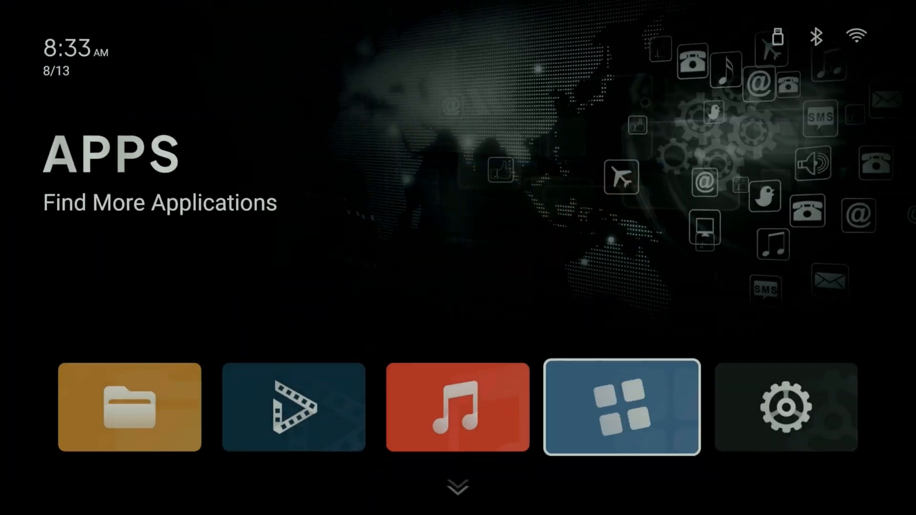
pyautogui.click(621, 407)
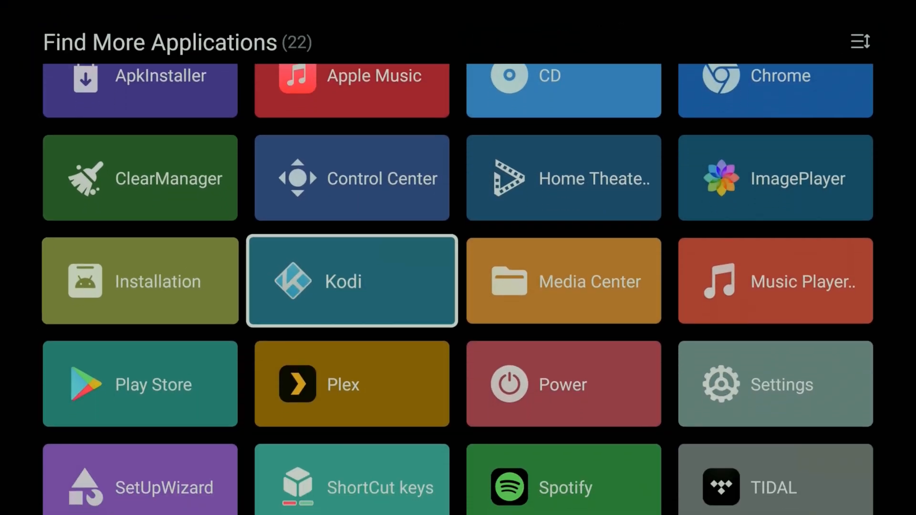
# - Browse ShortCut keys' Add function list of apps assignable to the red remote key
pyautogui.scroll(-3)
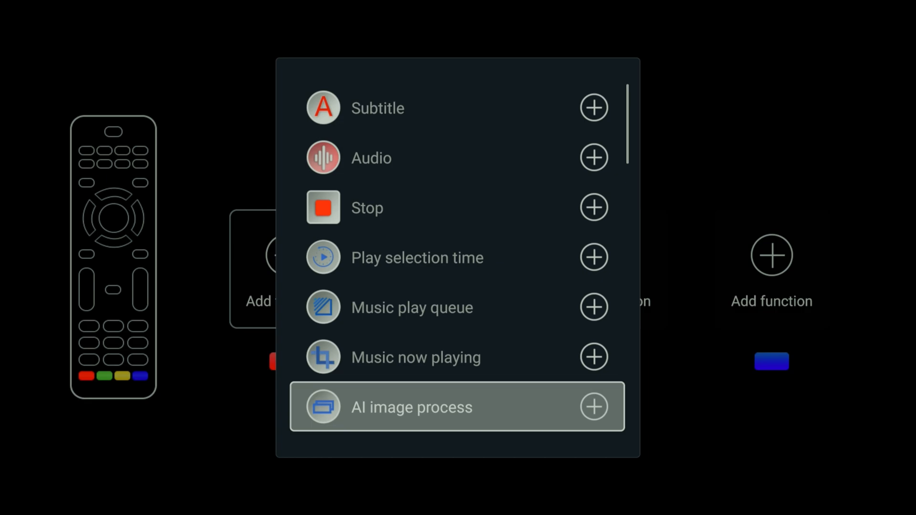
pyautogui.scroll(-3)
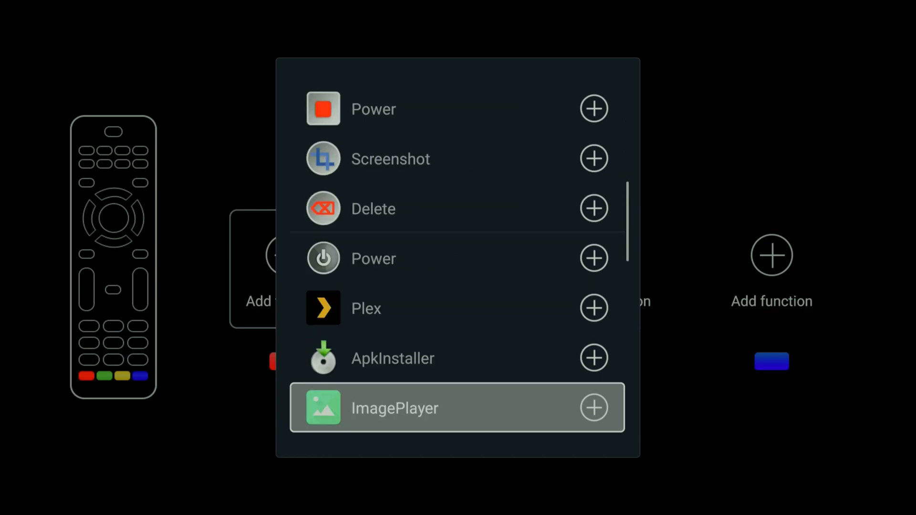
pyautogui.scroll(-3)
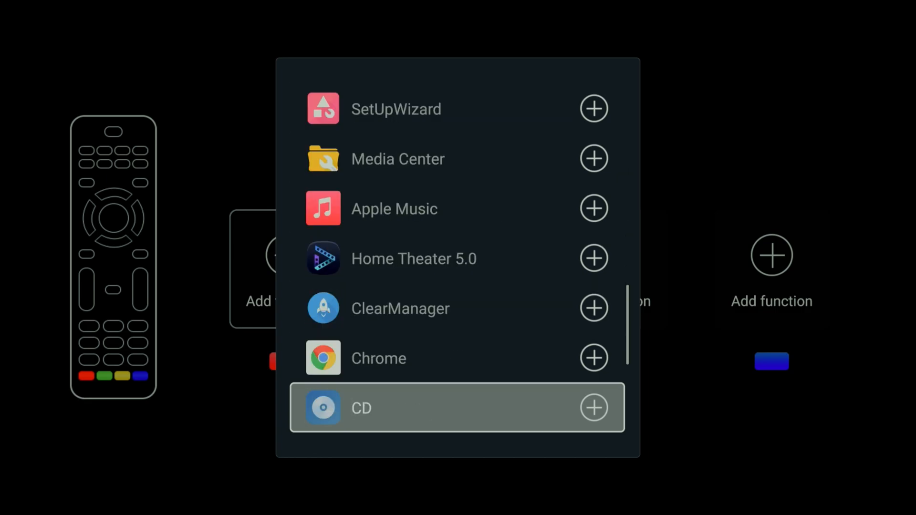
pyautogui.scroll(-3)
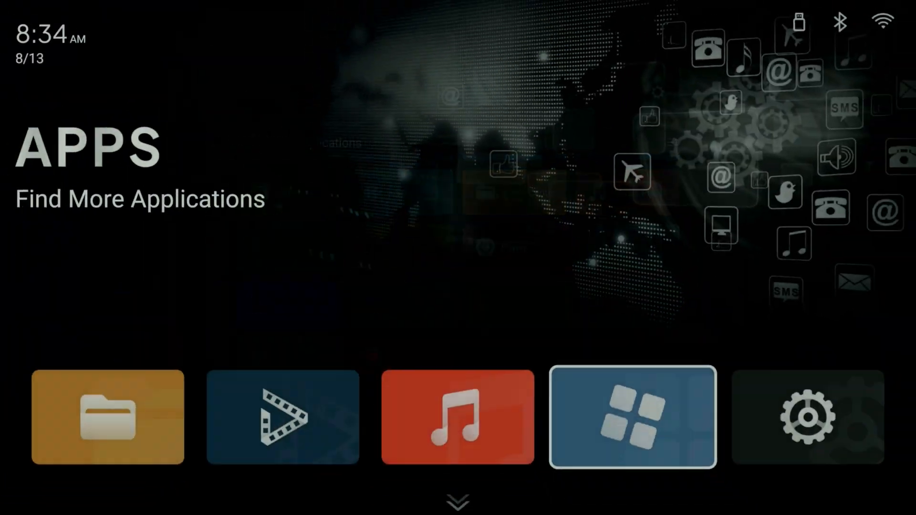
# - Find AIDA64 in Play Store via the 'aid' search and install it
pyautogui.click(632, 417)
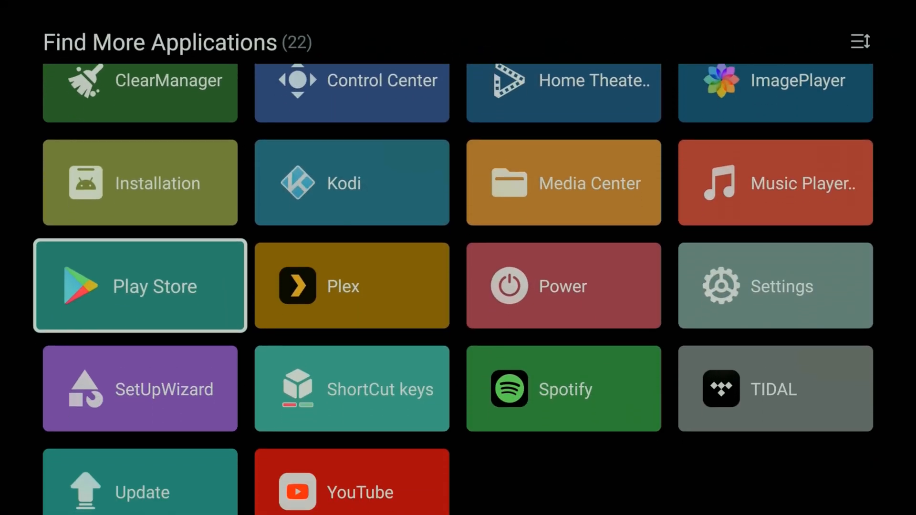
pyautogui.scroll(3)
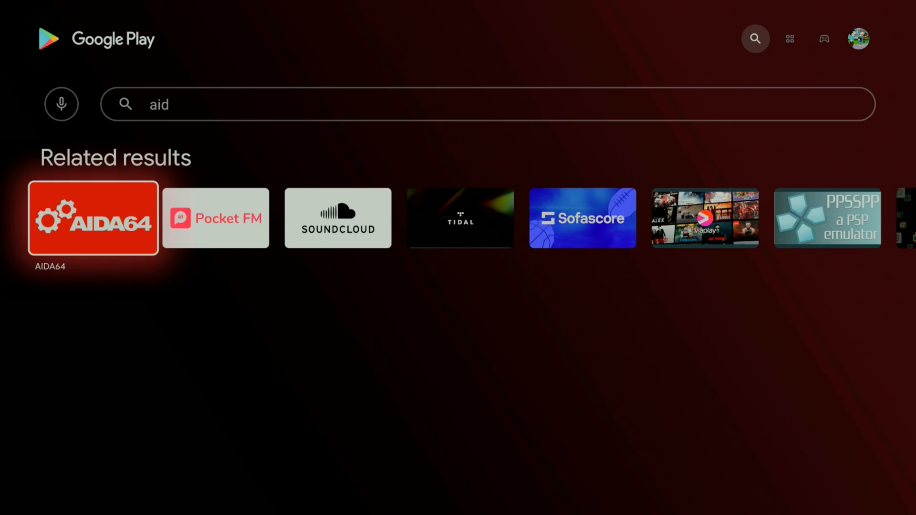
pyautogui.click(92, 218)
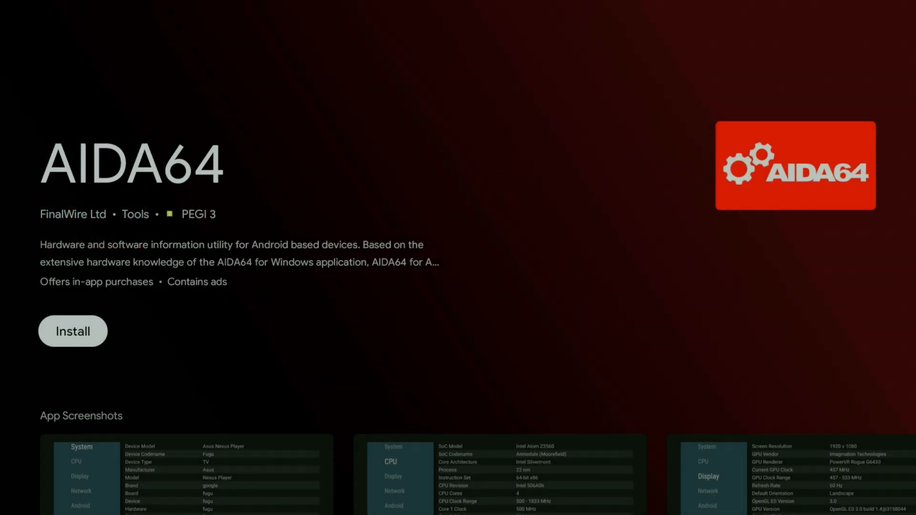
pyautogui.click(72, 331)
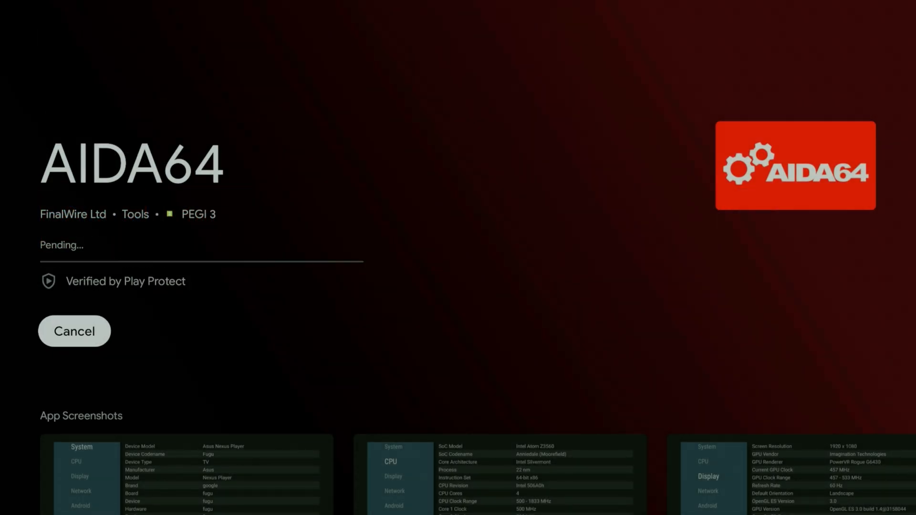
pyautogui.scroll(-3)
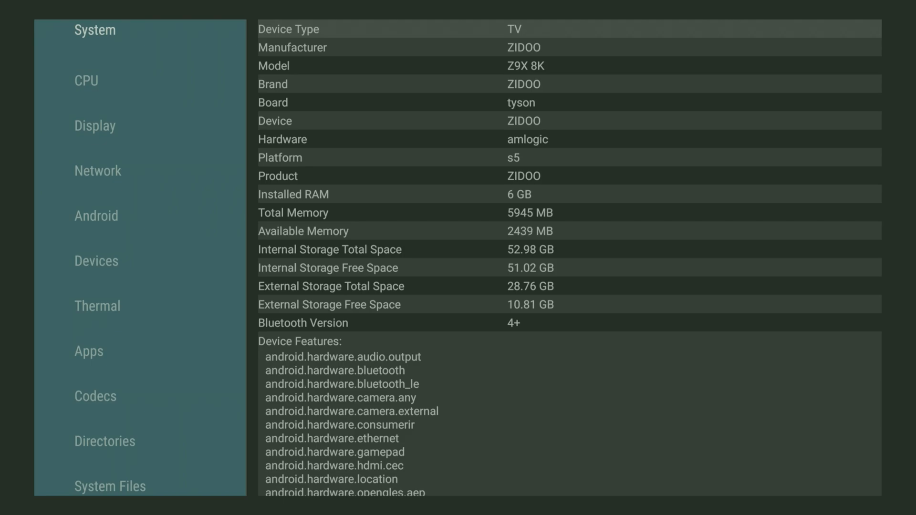
# - View Thermal sensor temperatures, then scroll the Codecs decoder list past Dolby Vision, HEVC and AV1
pyautogui.click(98, 305)
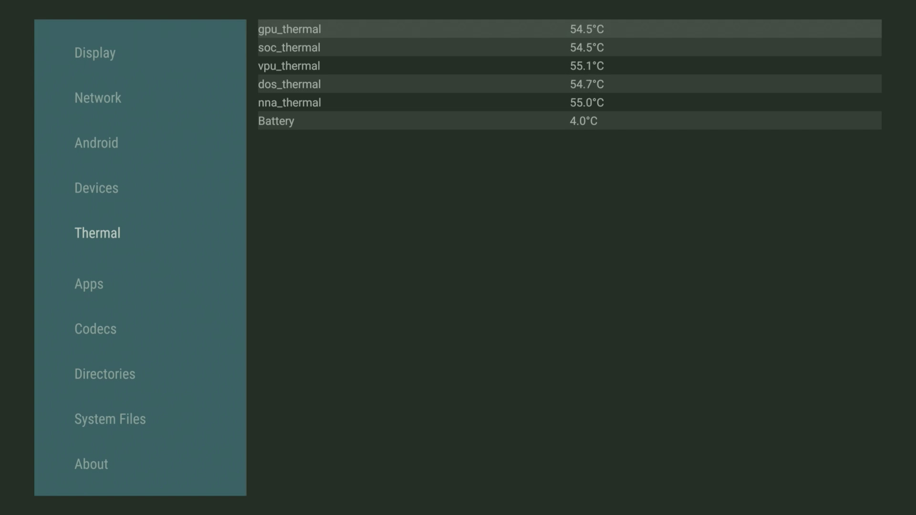
pyautogui.click(94, 328)
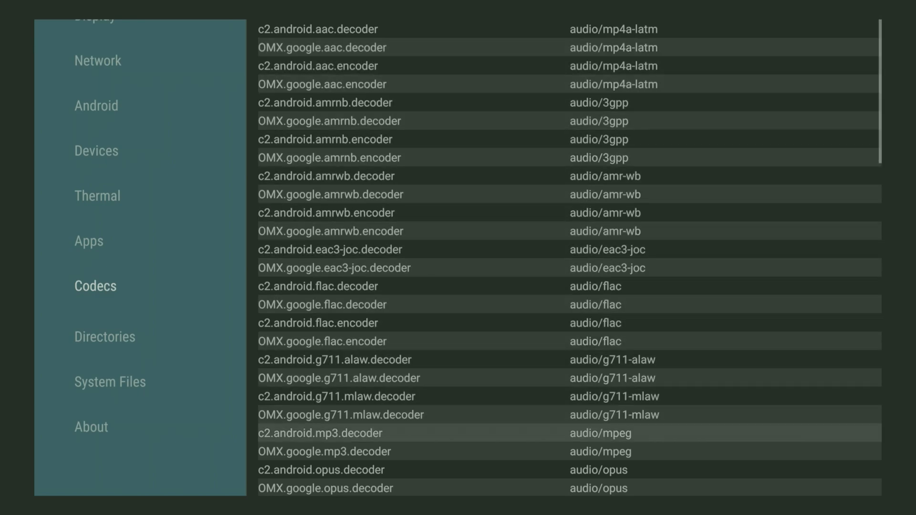
pyautogui.scroll(-3)
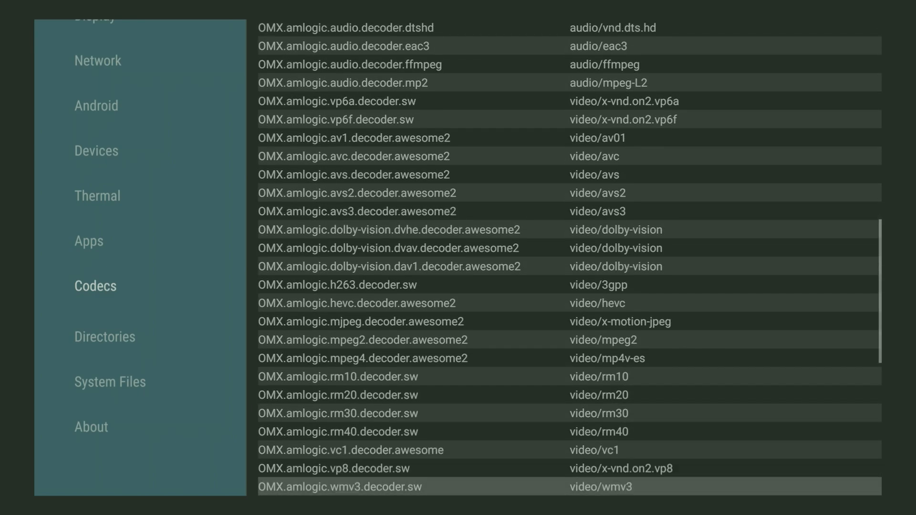
pyautogui.scroll(-3)
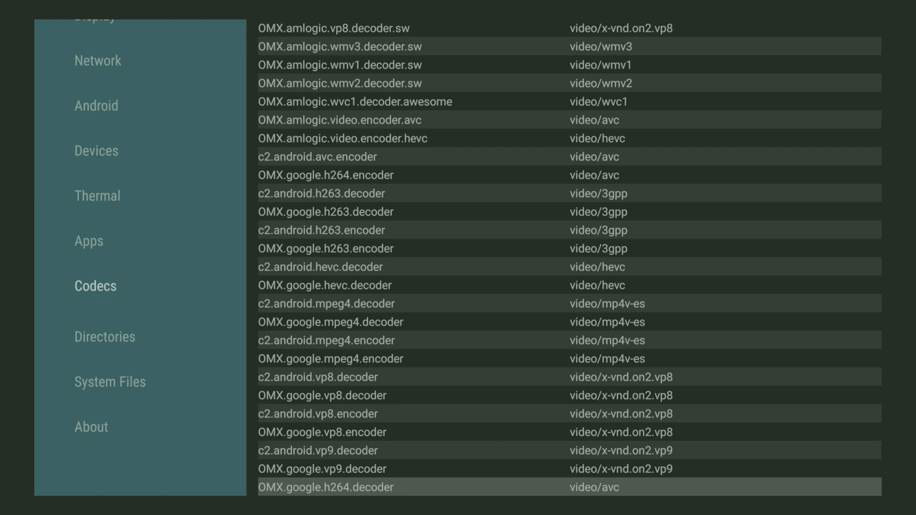